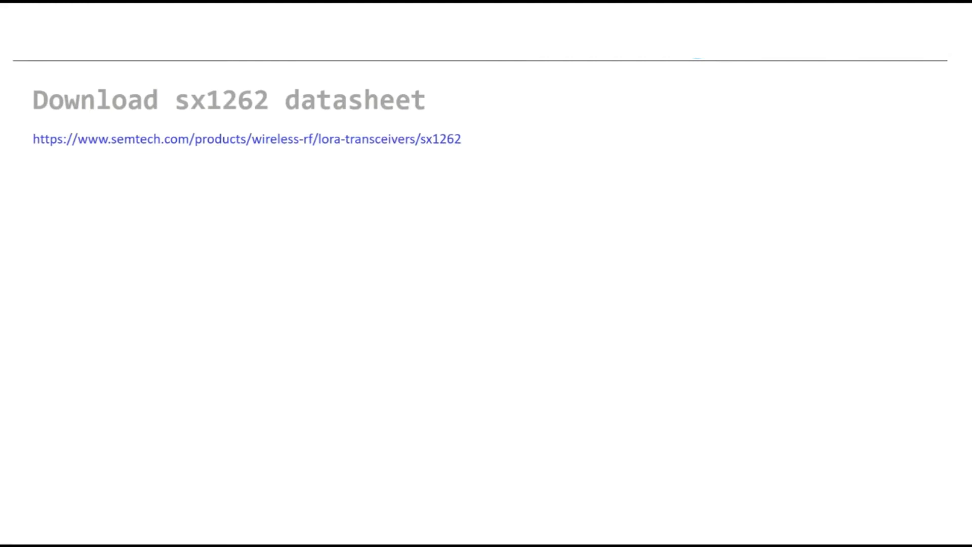
Step: Play animations revealing the Semtech page, resource list, and red boxes on Datasheets and the SX1261/SX1262 Datasheet link
click(246, 138)
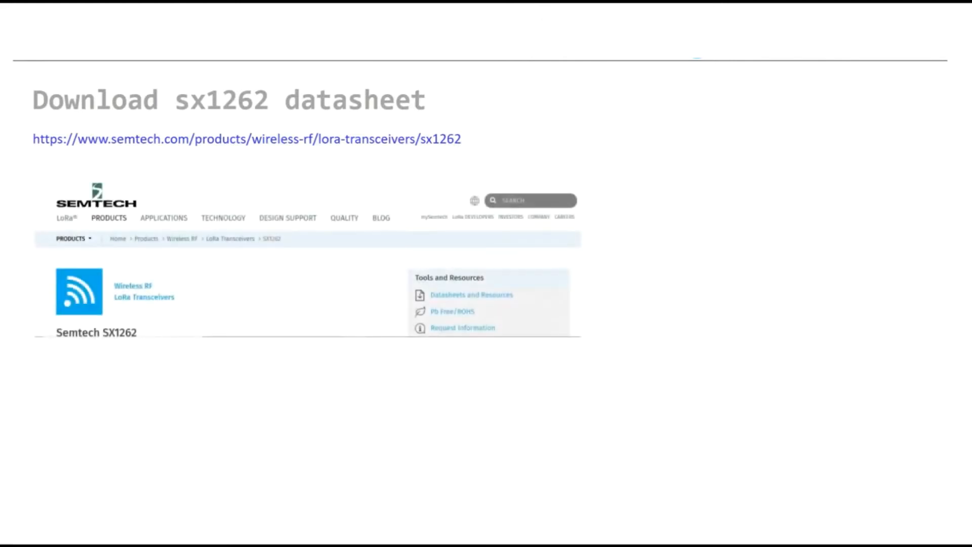
click(471, 294)
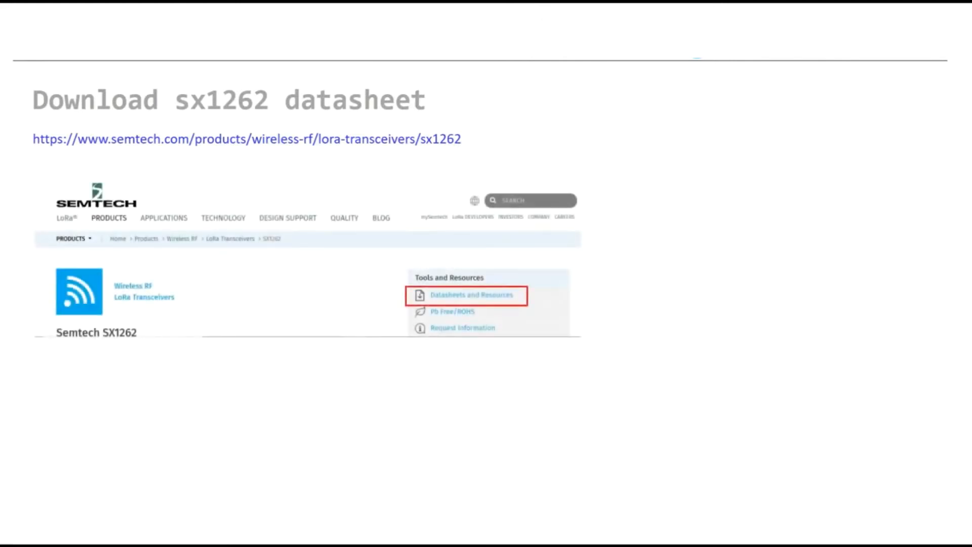
click(471, 294)
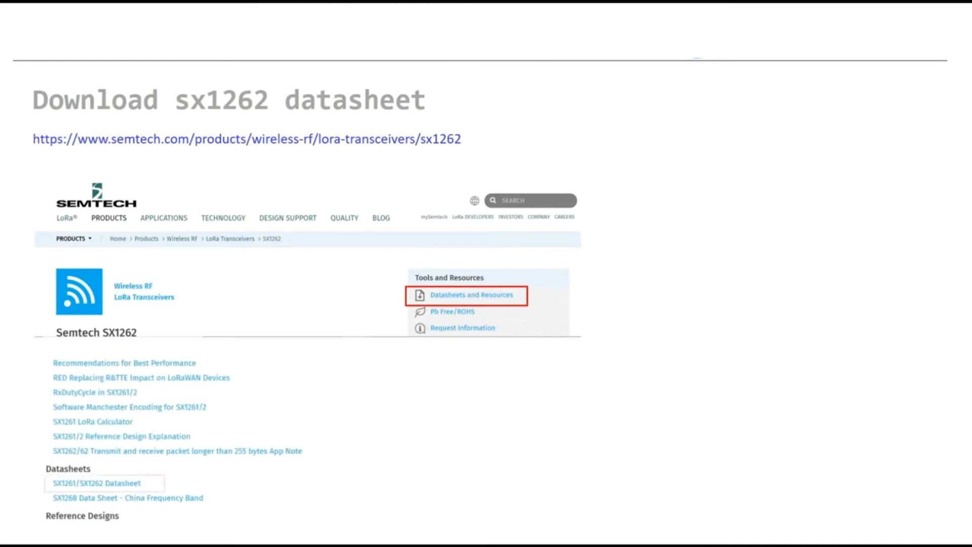
click(96, 482)
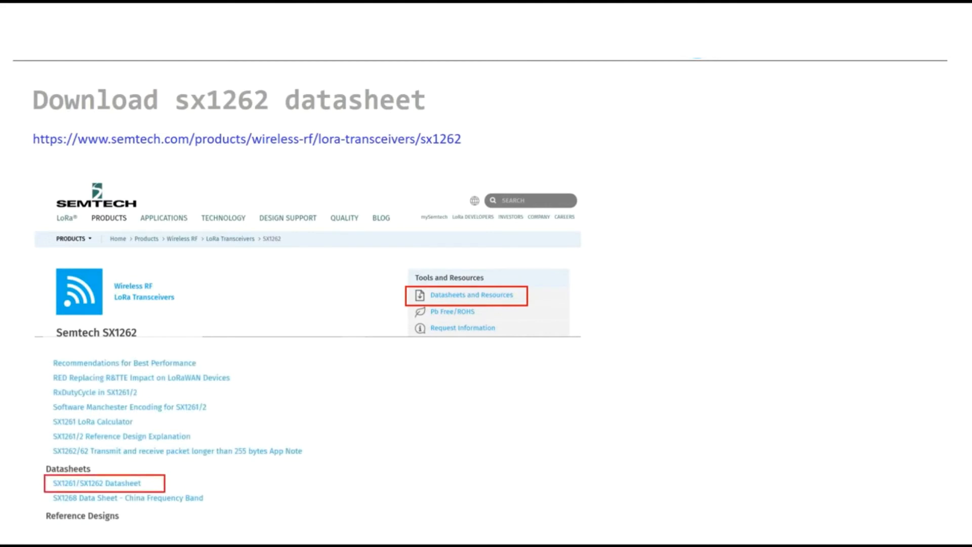
click(96, 483)
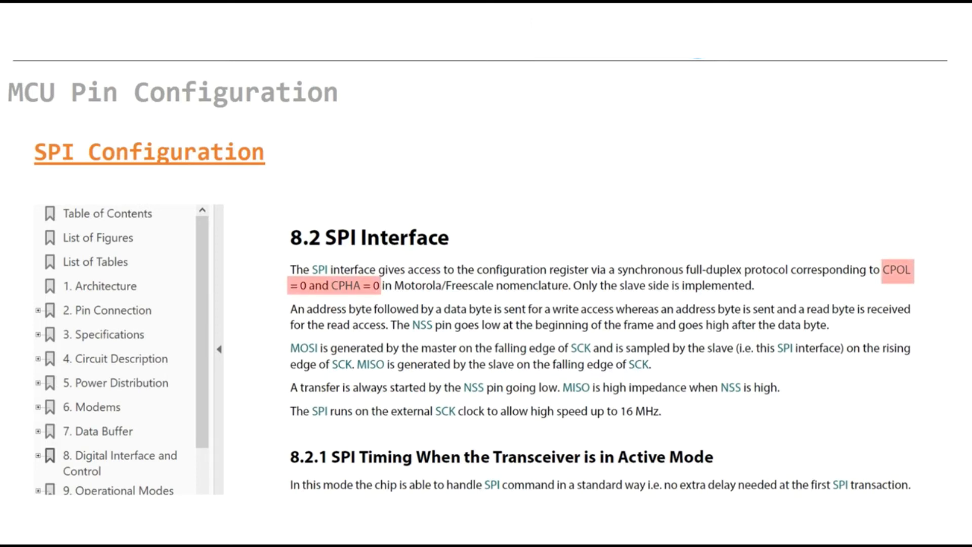
Step: Advance to the SPI Configuration slide quoting the datasheet's CPOL = 0, CPHA = 0
double_click(441, 285)
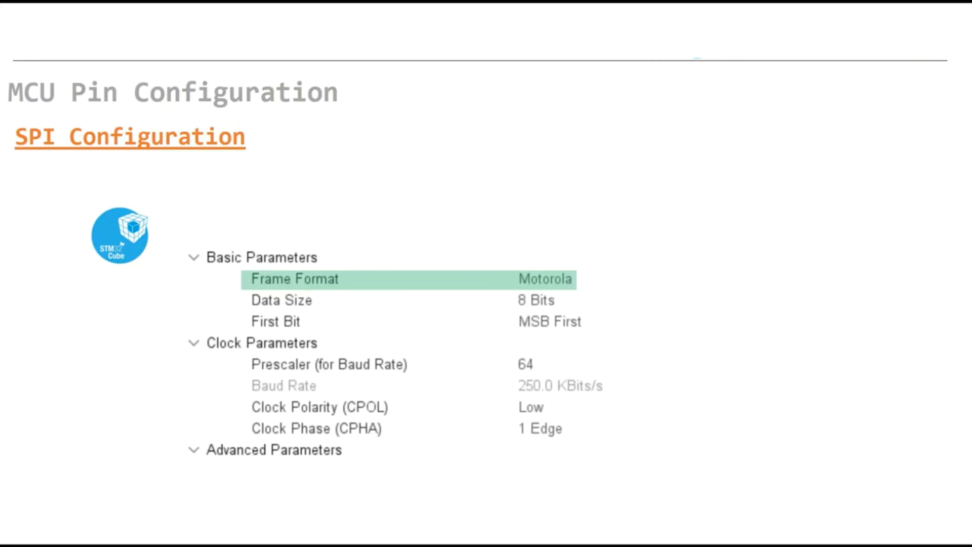
Step: Highlight Clock Polarity Low on the STM32Cube SPI parameters slide
click(318, 406)
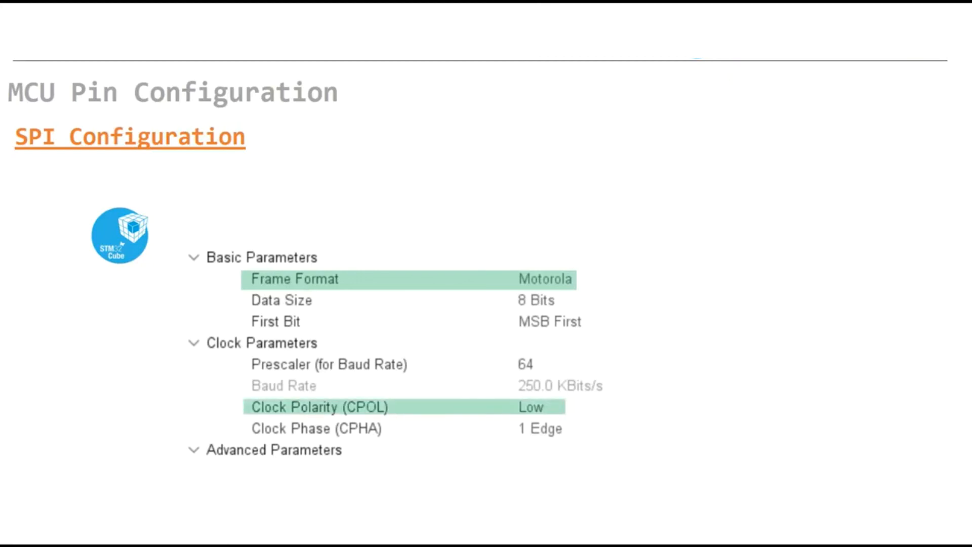